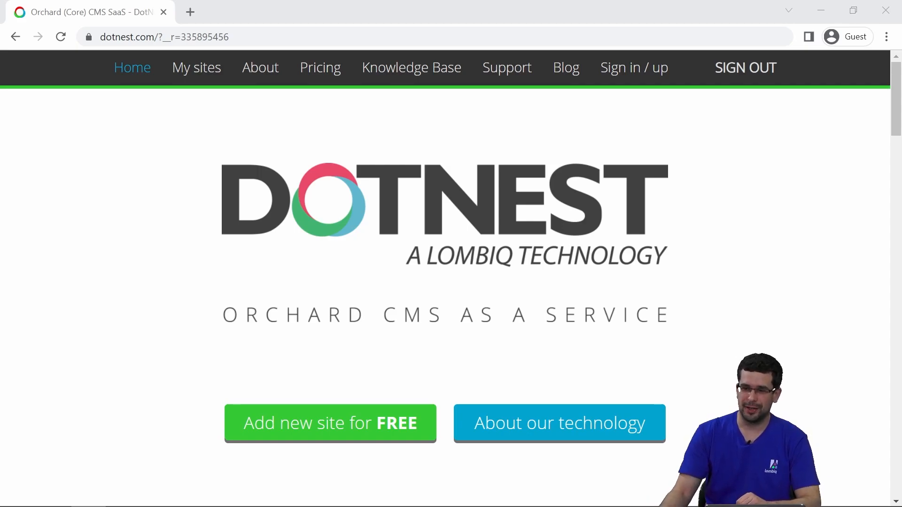
mouse_move(149, 317)
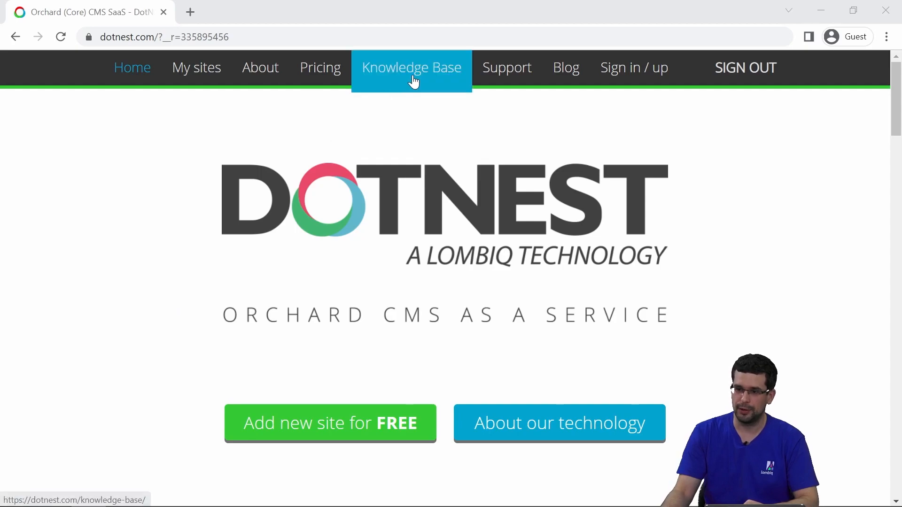
Open the 'Getting started with Orchard Core' article under the Knowledge Base's Orchard Core sites section.
left_click(412, 67)
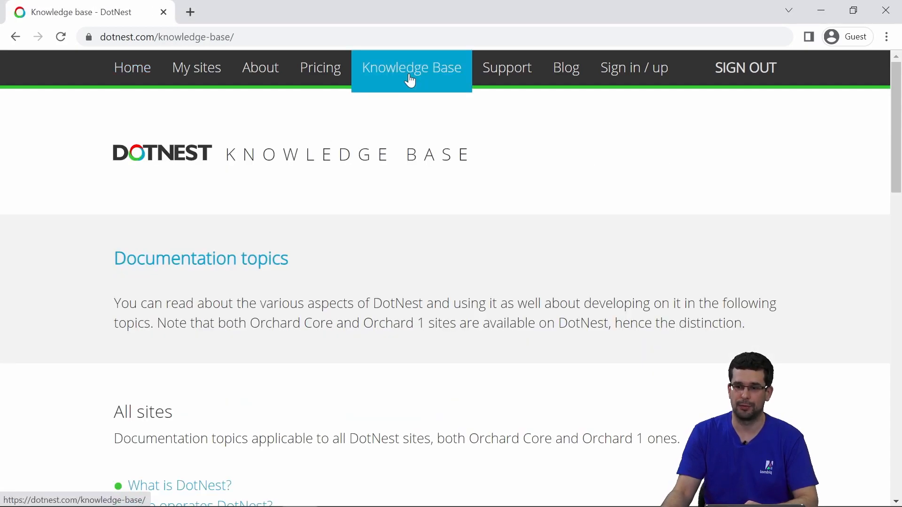
scroll("down", 3)
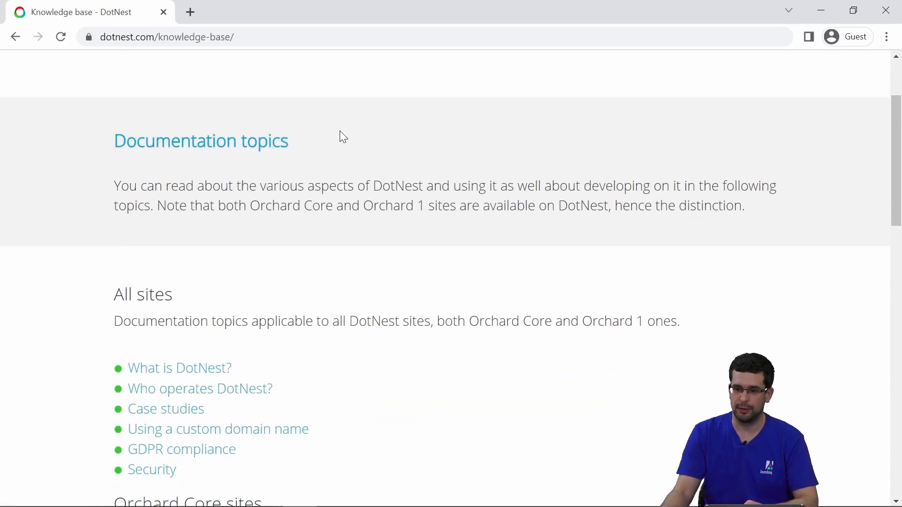
scroll("down", 3)
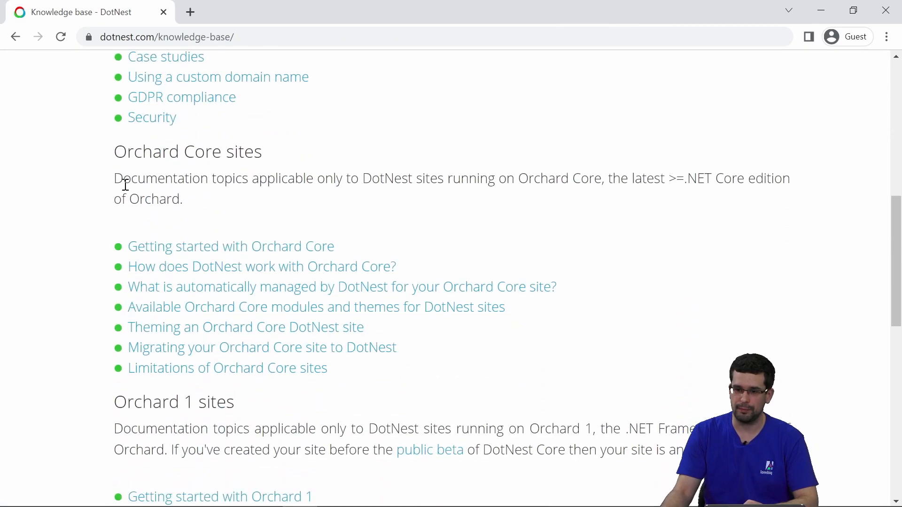
double_click(187, 152)
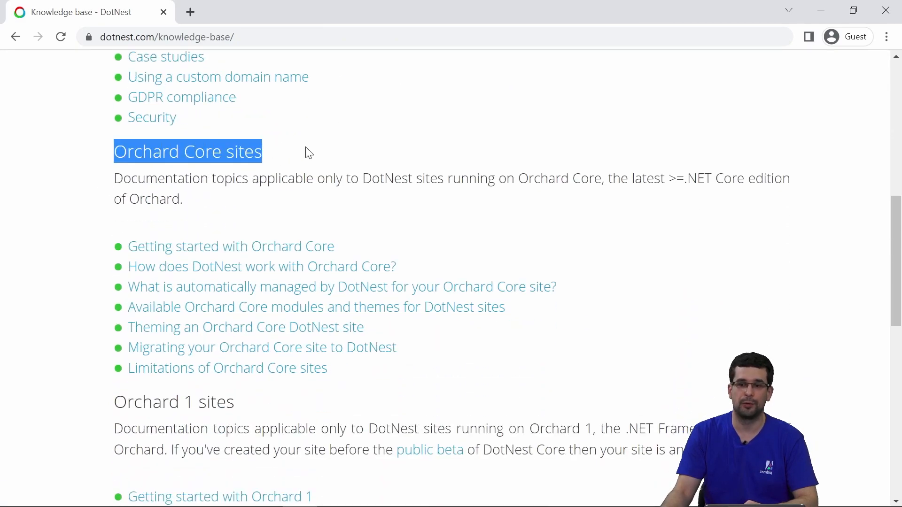
left_click(230, 246)
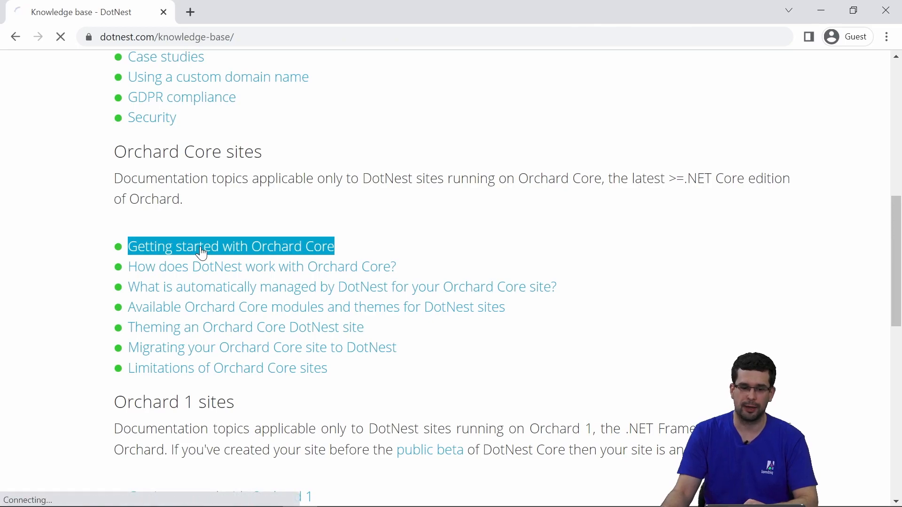
left_click(230, 246)
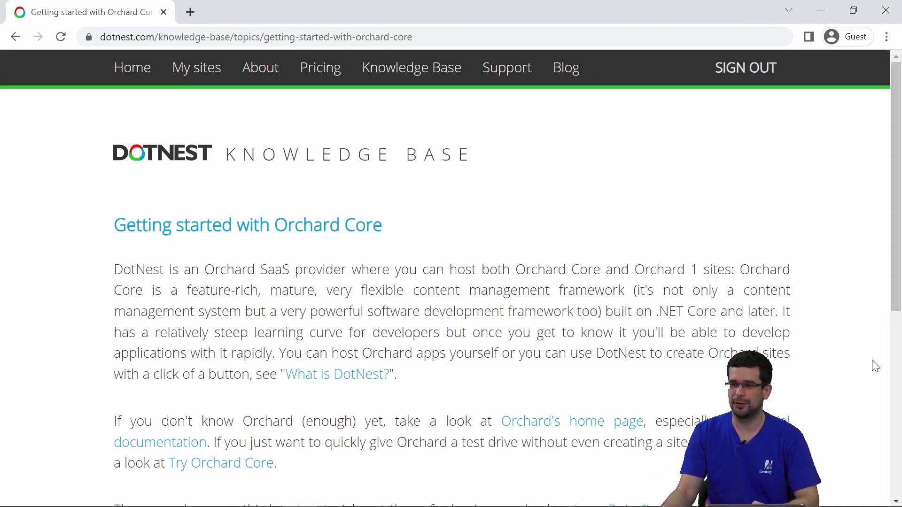
mouse_move(675, 62)
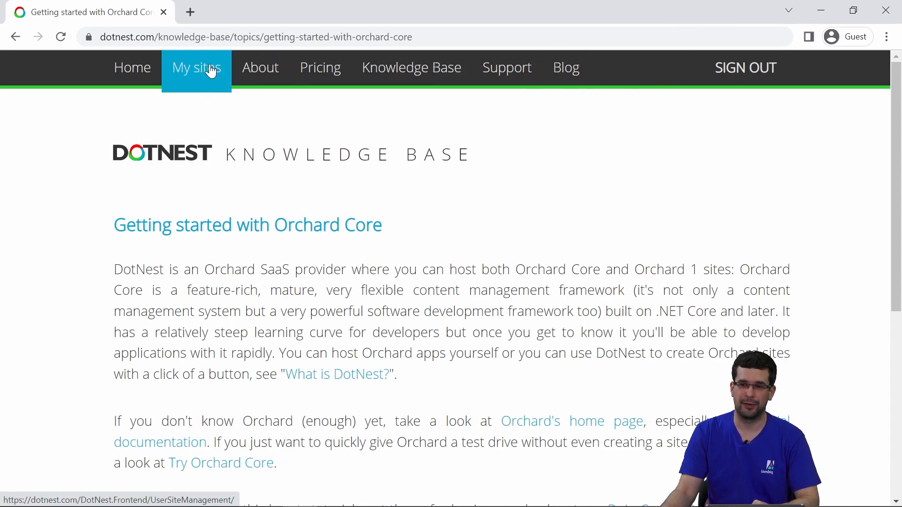
From My sites, create a new Orchard Core site titled 'mediathemedemo' and save it.
left_click(196, 67)
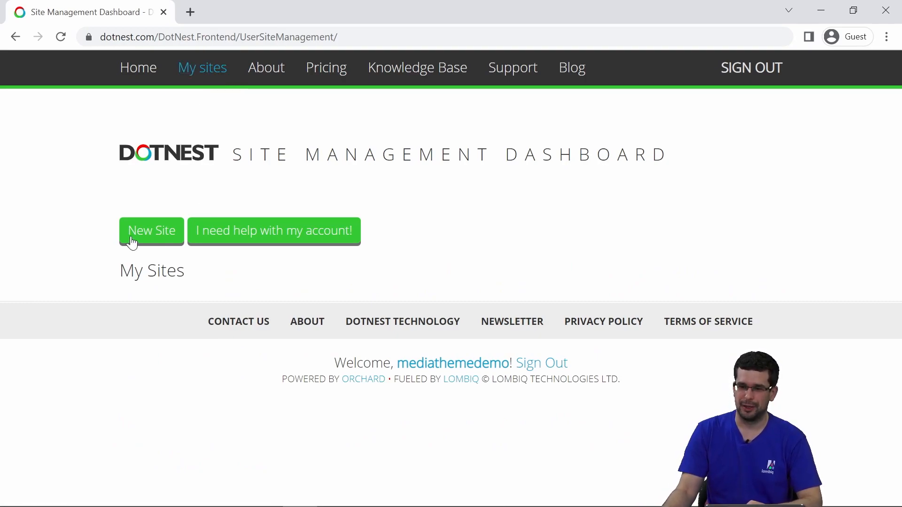
left_click(151, 231)
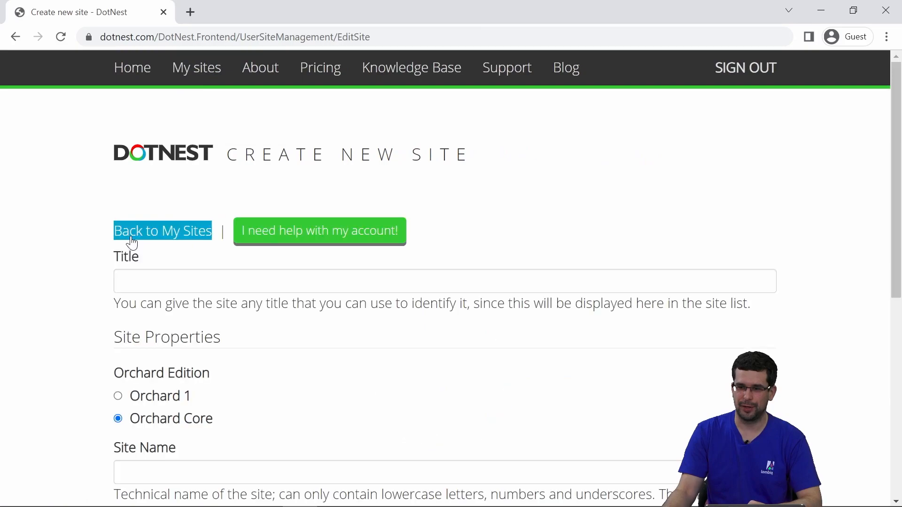
scroll("down", 3)
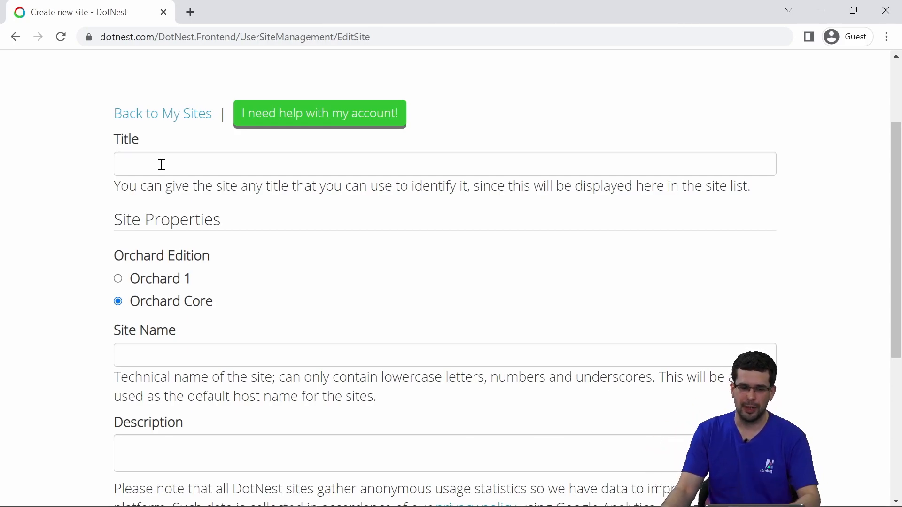
left_click(443, 164)
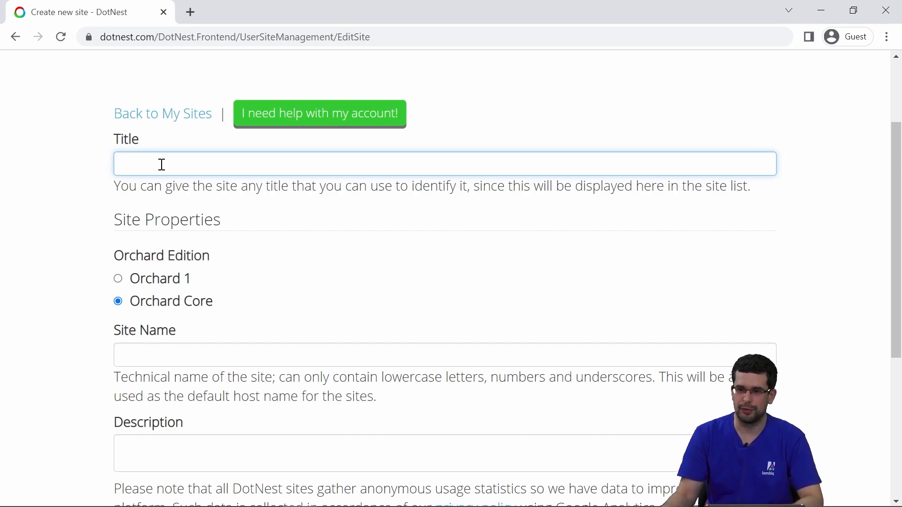
type("mediathemedemo")
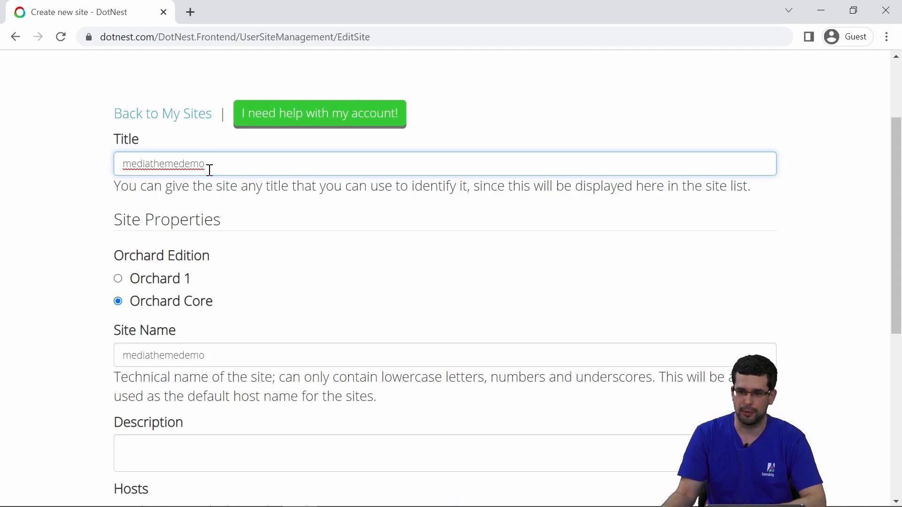
scroll("down", 3)
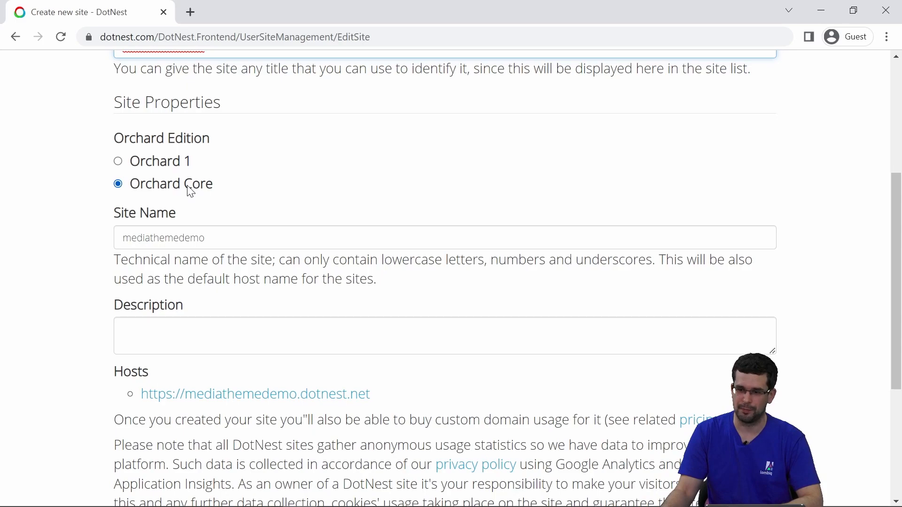
scroll("down", 3)
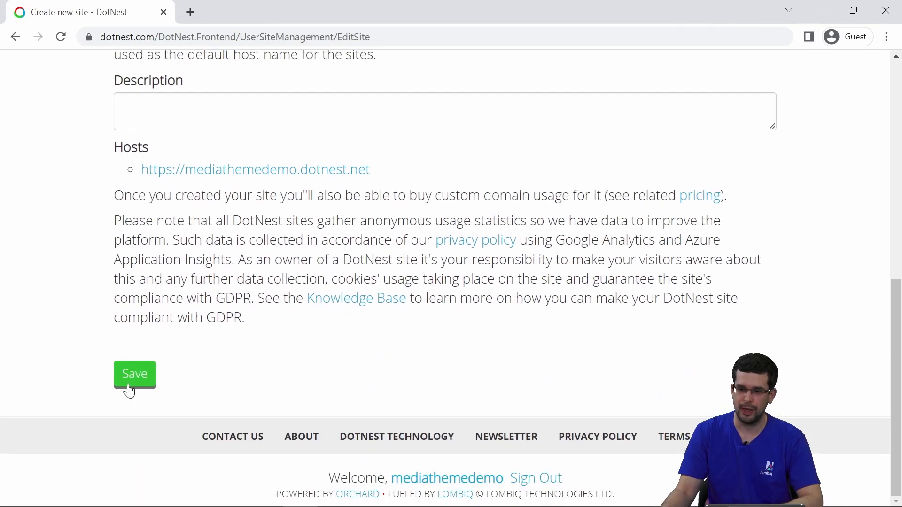
left_click(134, 374)
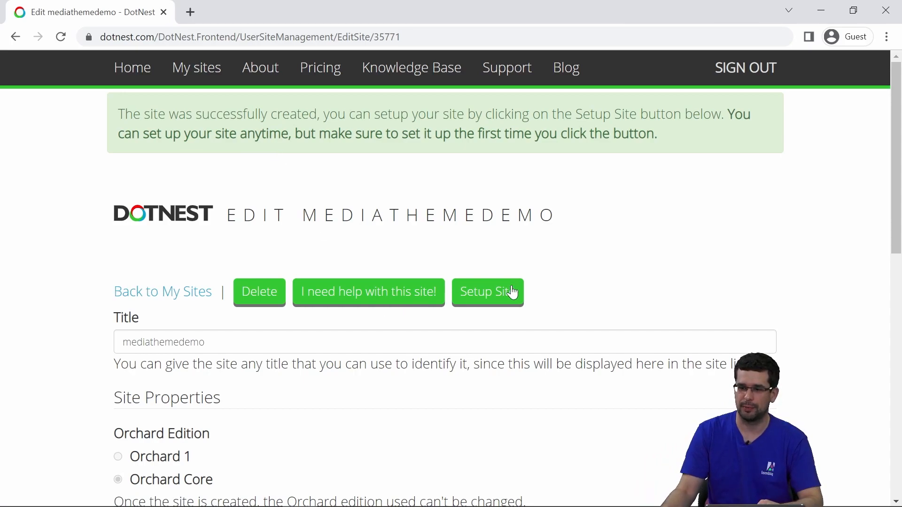
Launch setup for the new site and enter 'mediathemedemo' as the site name.
left_click(487, 292)
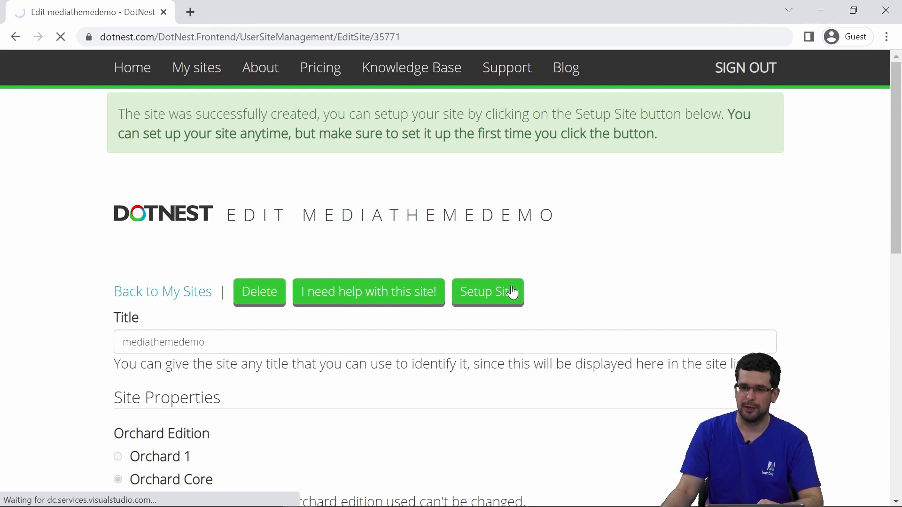
left_click(487, 292)
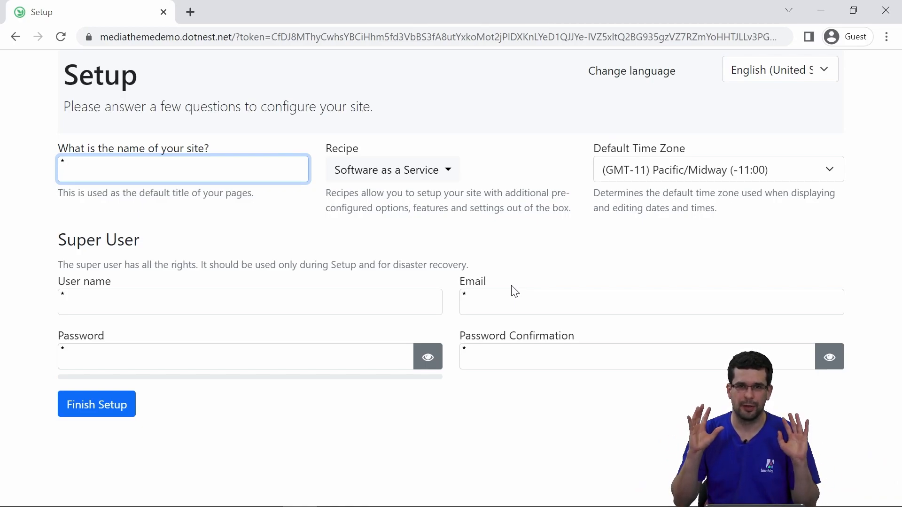
left_click(183, 169)
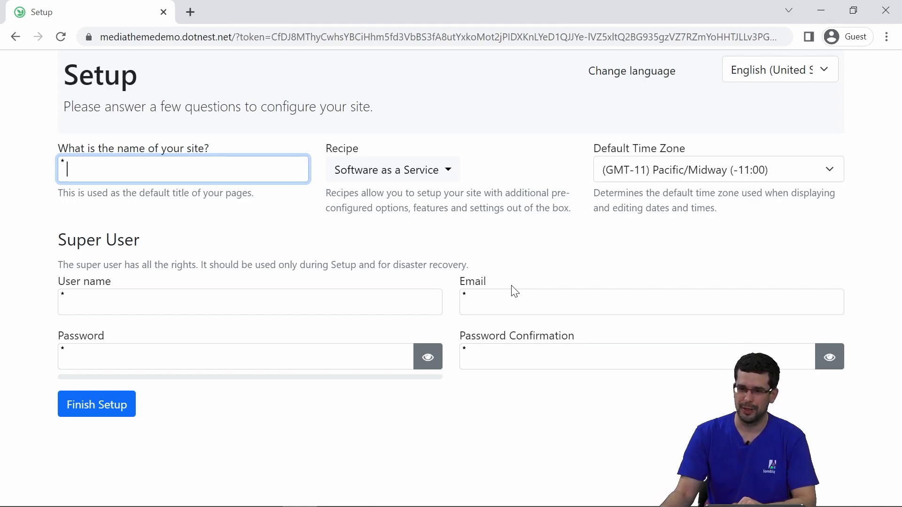
type("mediathemedemo")
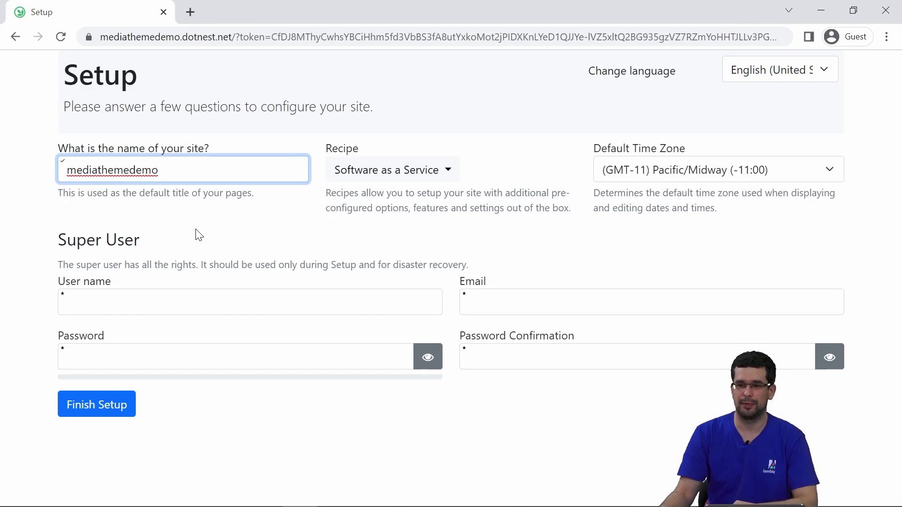
mouse_move(382, 175)
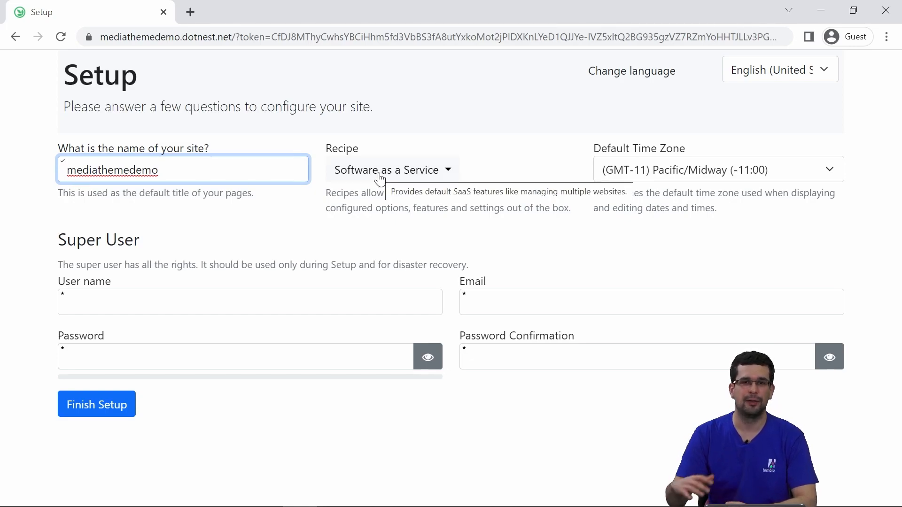
left_click(183, 170)
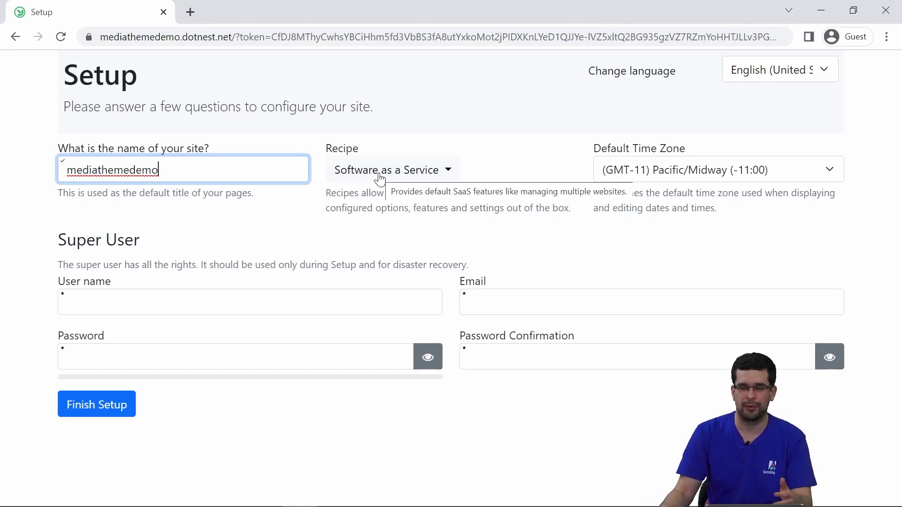
mouse_move(389, 238)
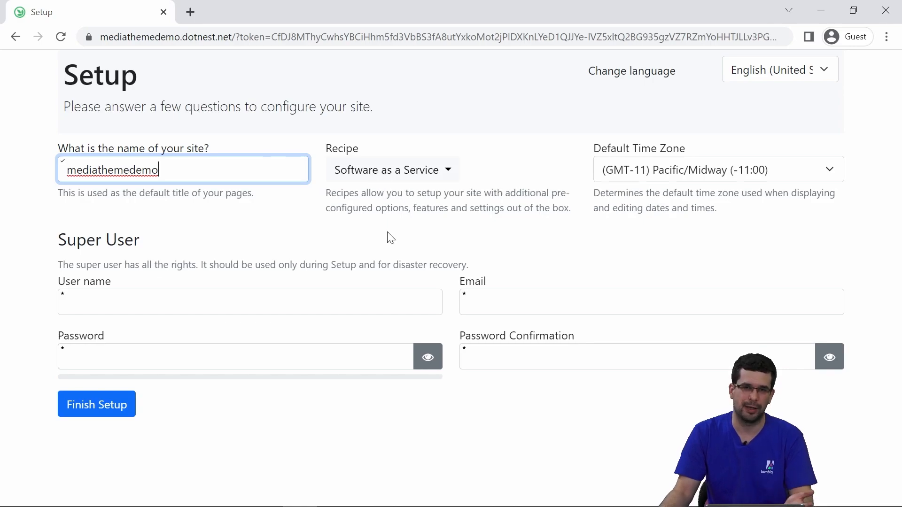
Choose Blog as the setup recipe.
left_click(391, 169)
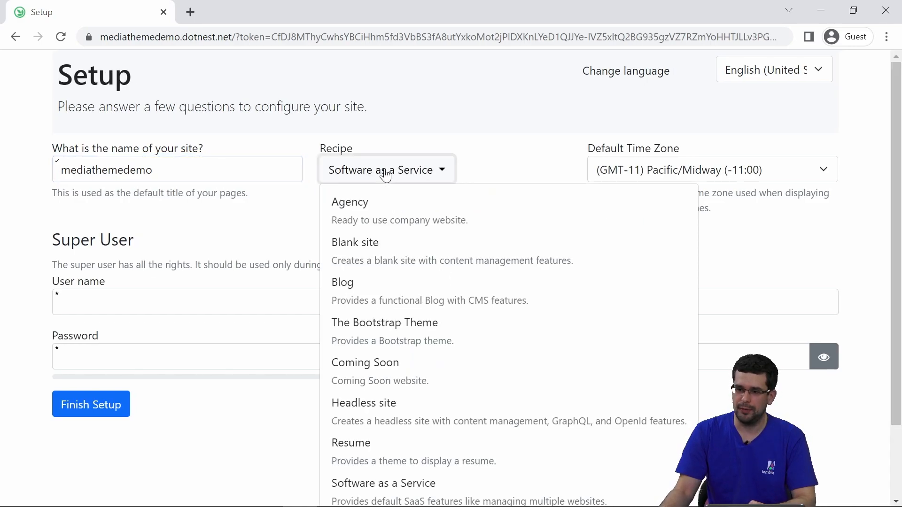
left_click(342, 282)
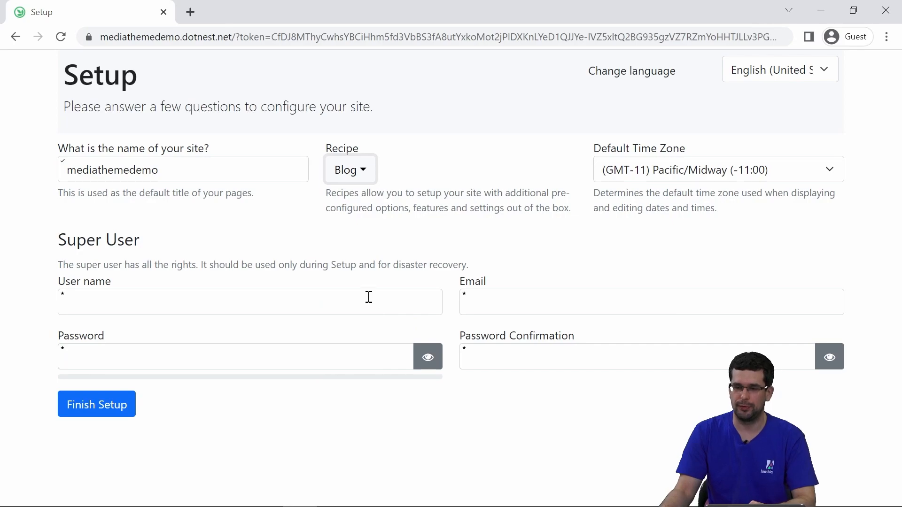
left_click(96, 404)
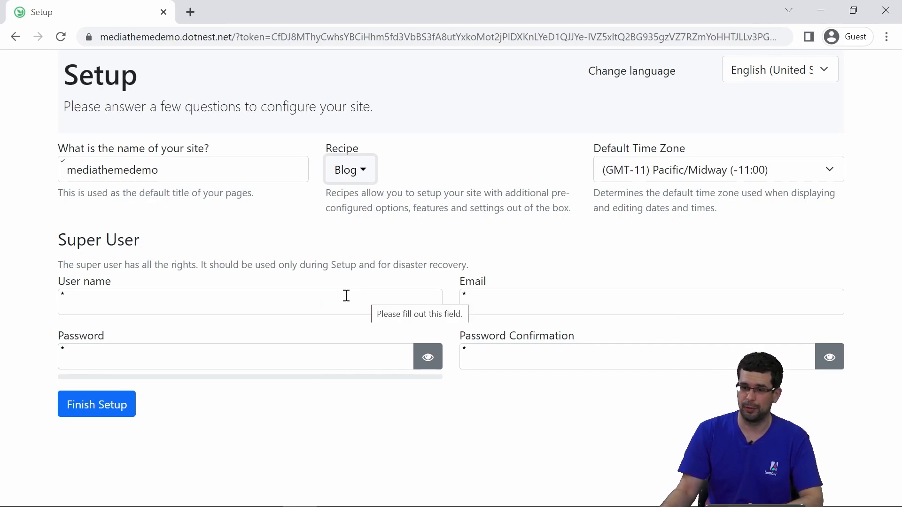
Fill in super user name 'admin', email 'admin', and the password with its confirmation.
left_click(250, 302)
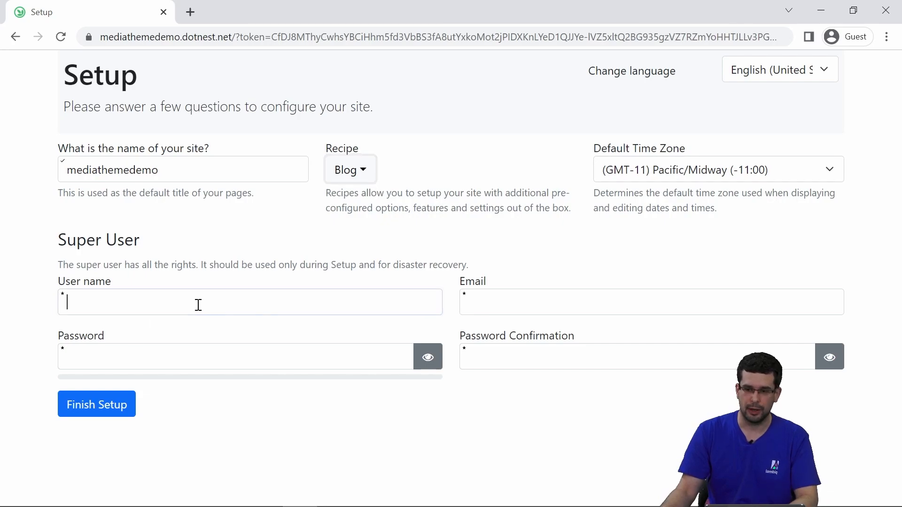
type("admin")
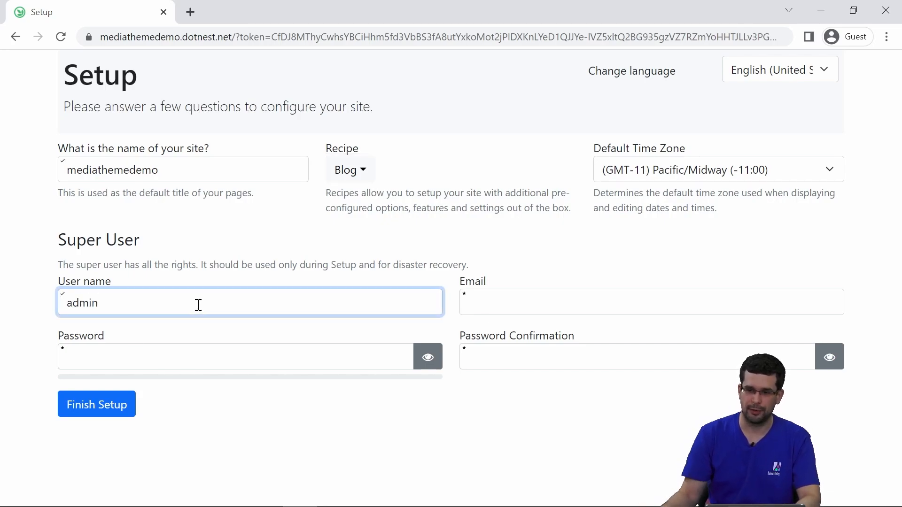
left_click(651, 303)
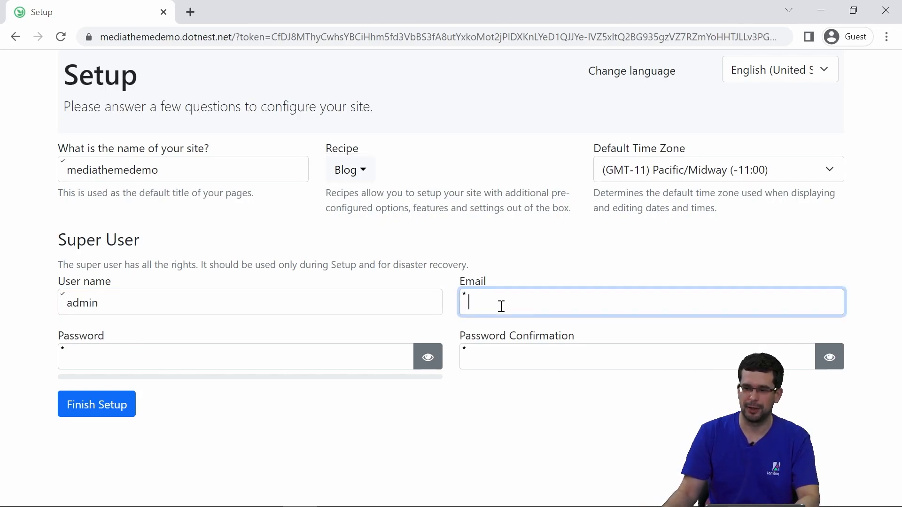
type("admin@examp")
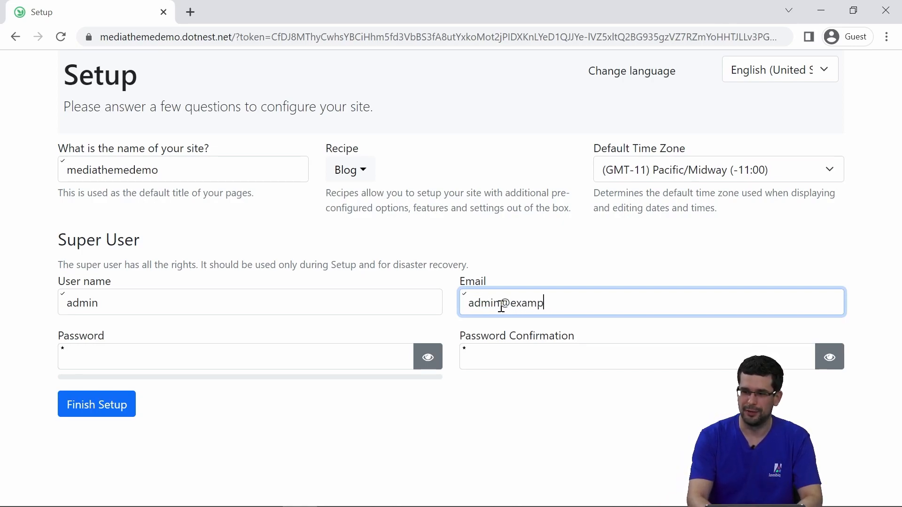
left_click(230, 356)
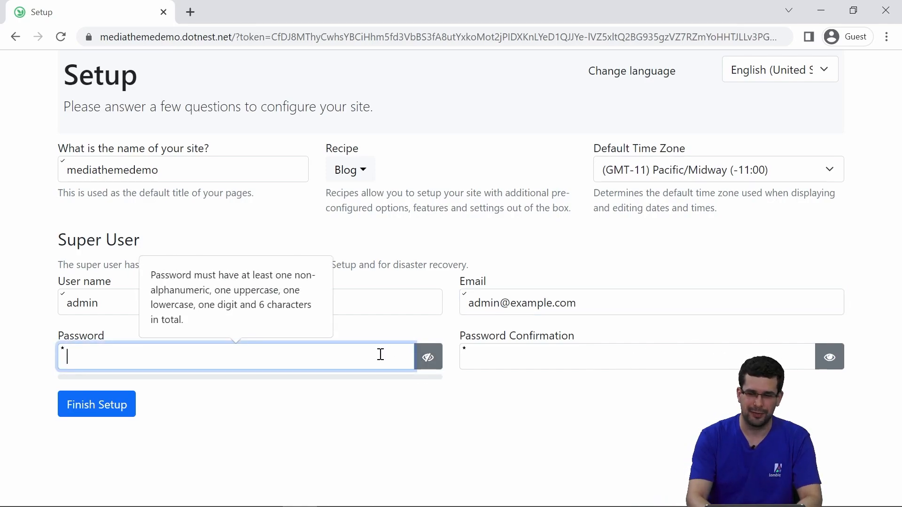
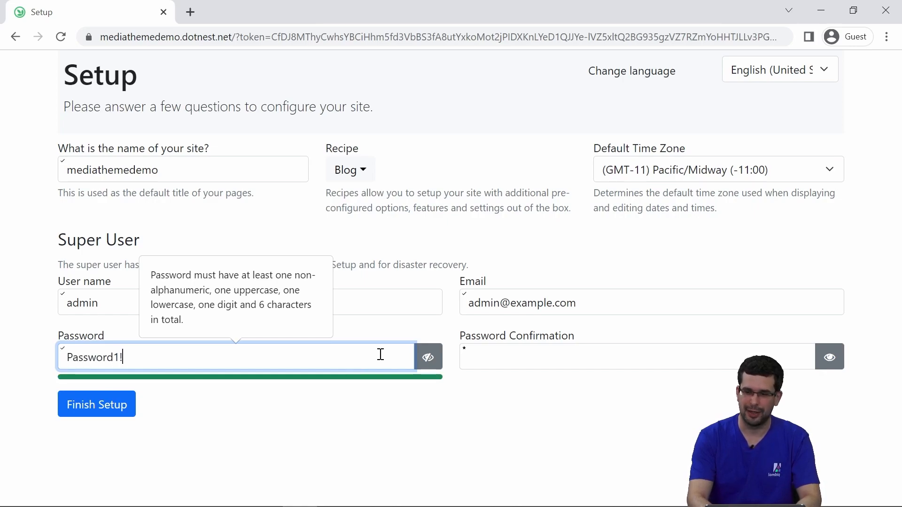
left_click(632, 357)
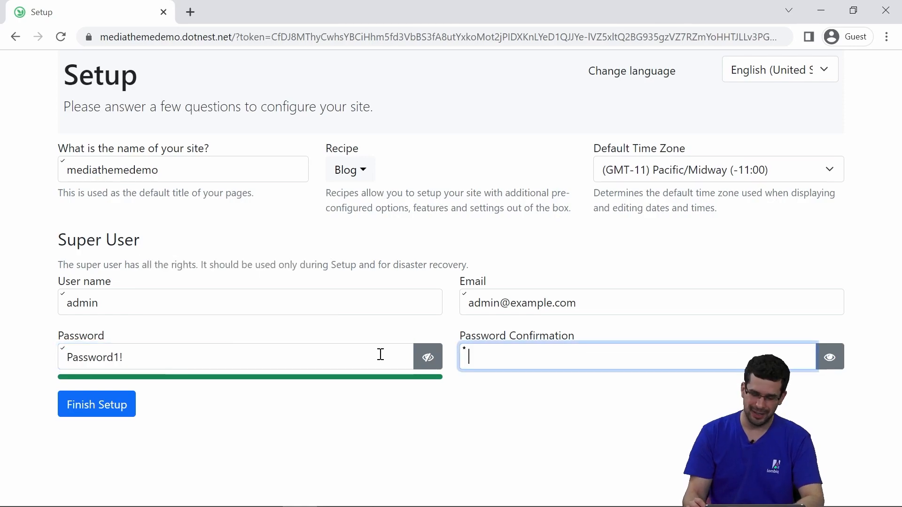
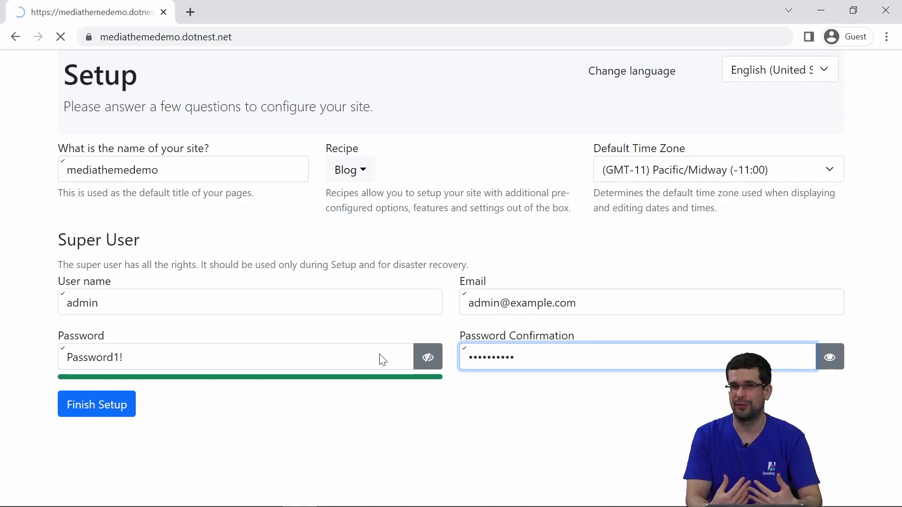
Finish setup and scroll through the new mediathemedemo Blog home page.
left_click(96, 404)
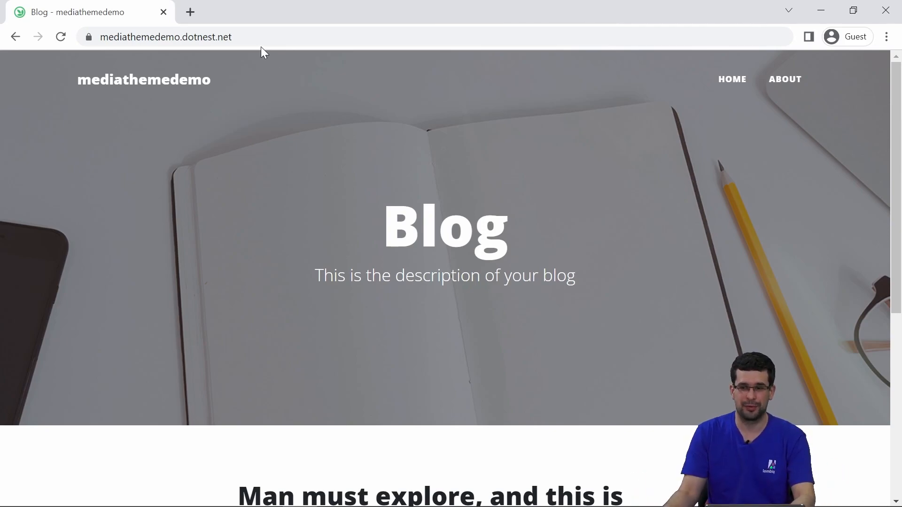
scroll("down", 3)
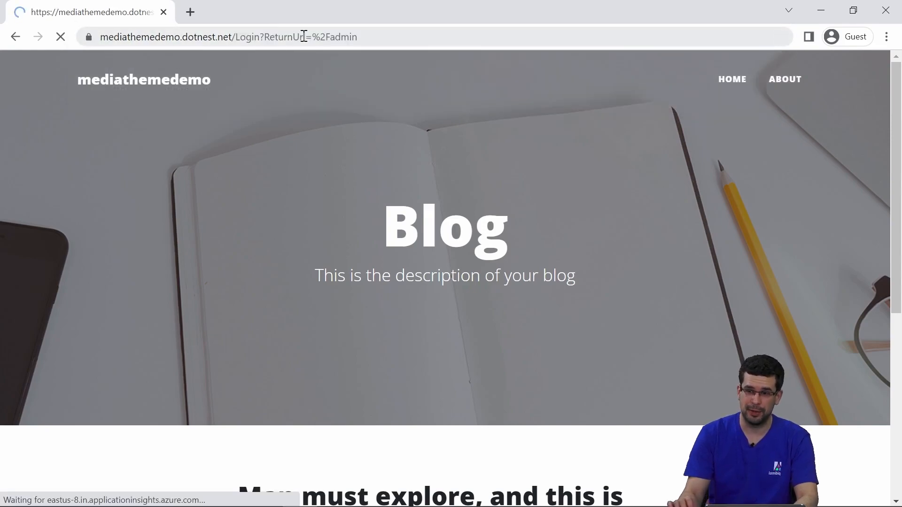
Sign in as admin on the Log in page.
type("adm")
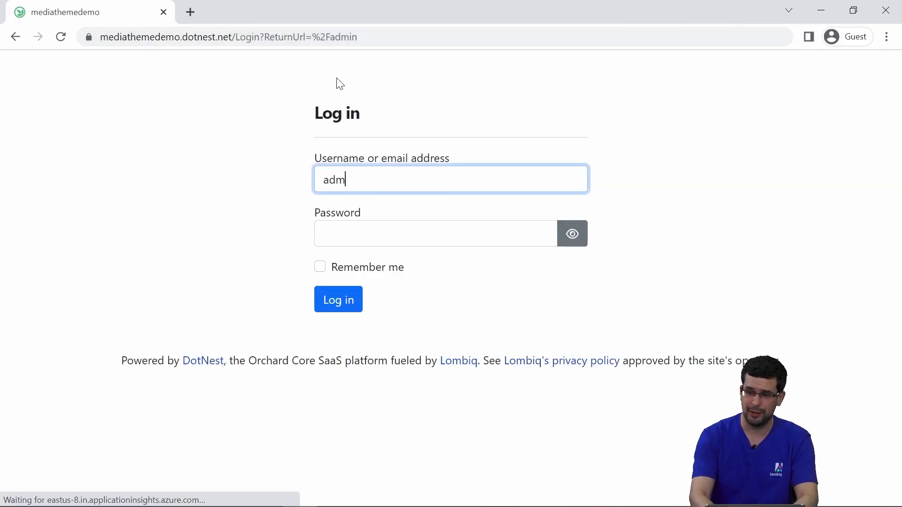
left_click(338, 300)
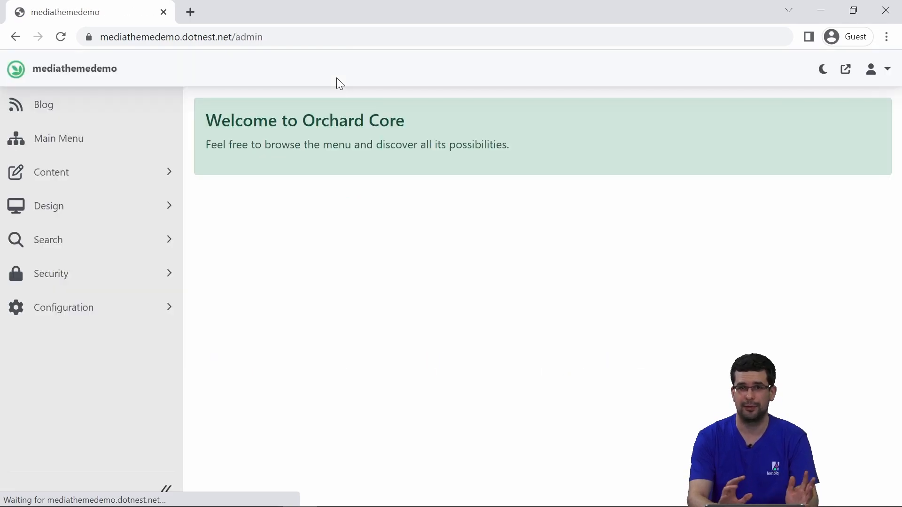